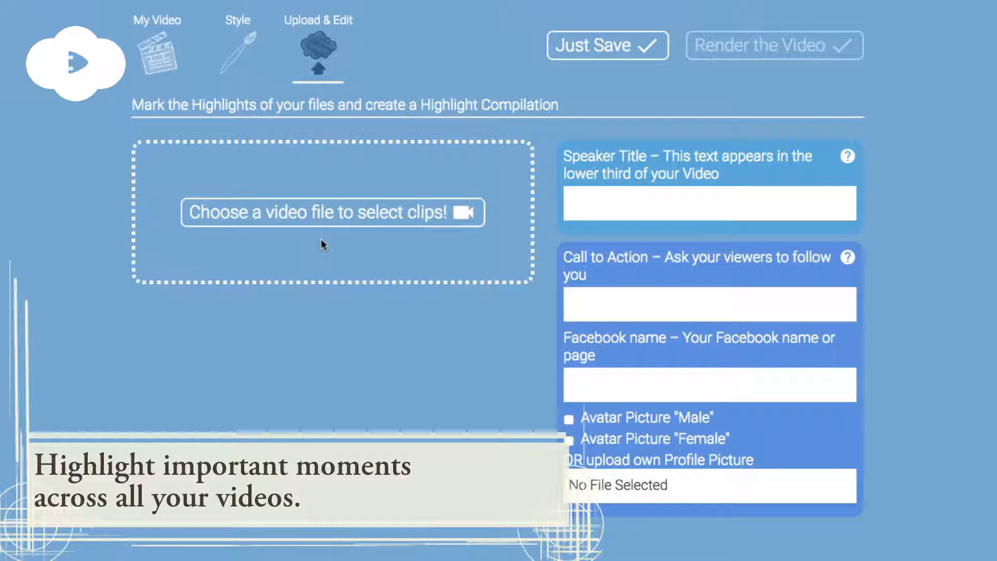
pyautogui.moveTo(331, 215)
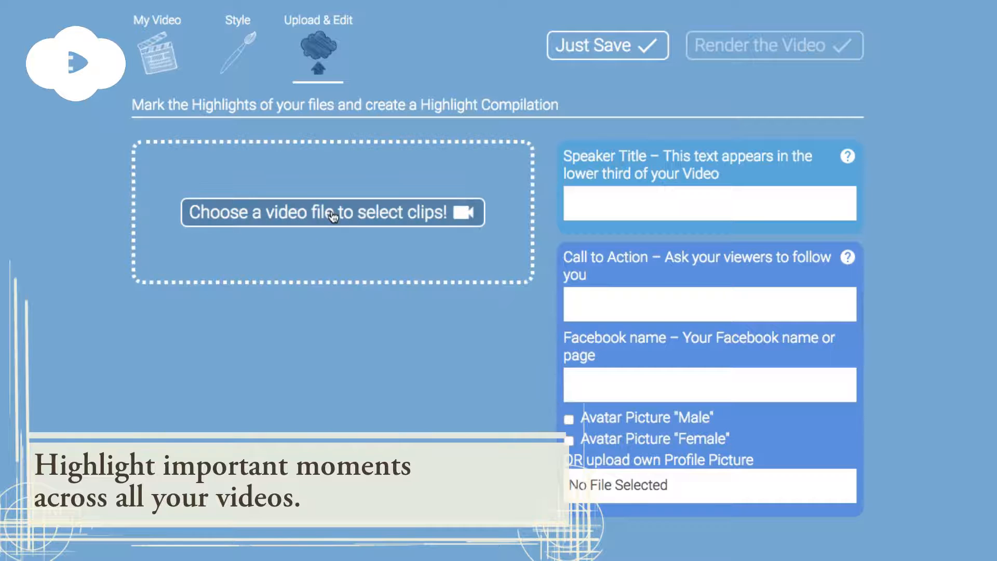
# - Load the 16.8 s IMG_6761.mov video and mark a 5.6–7.1 s highlight
pyautogui.click(321, 212)
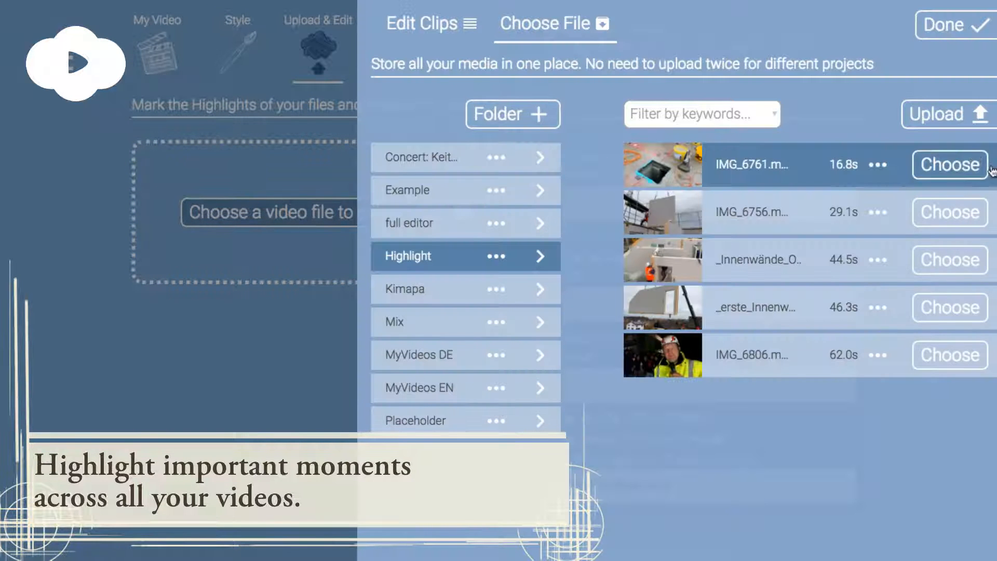
pyautogui.click(948, 165)
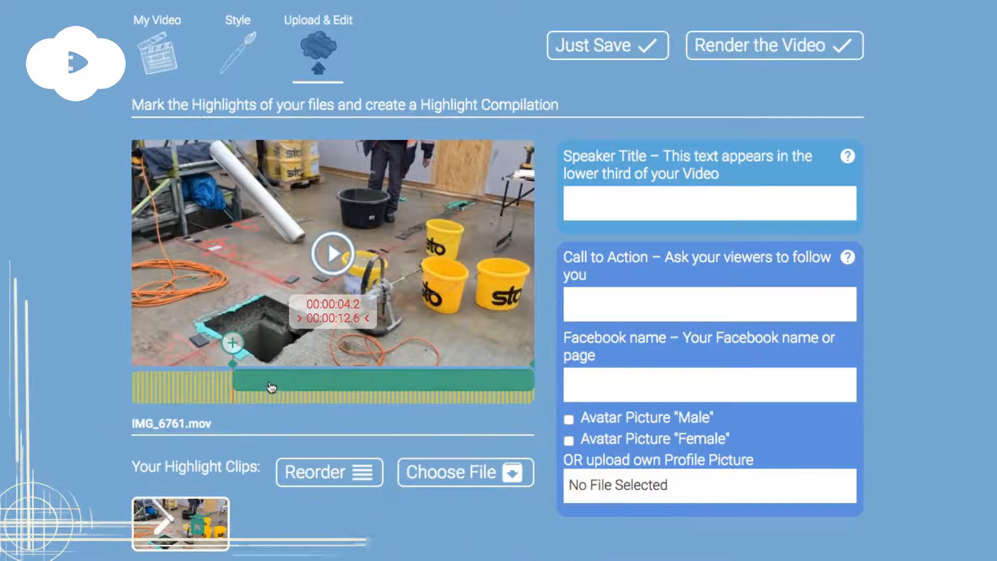
pyautogui.scroll(-3)
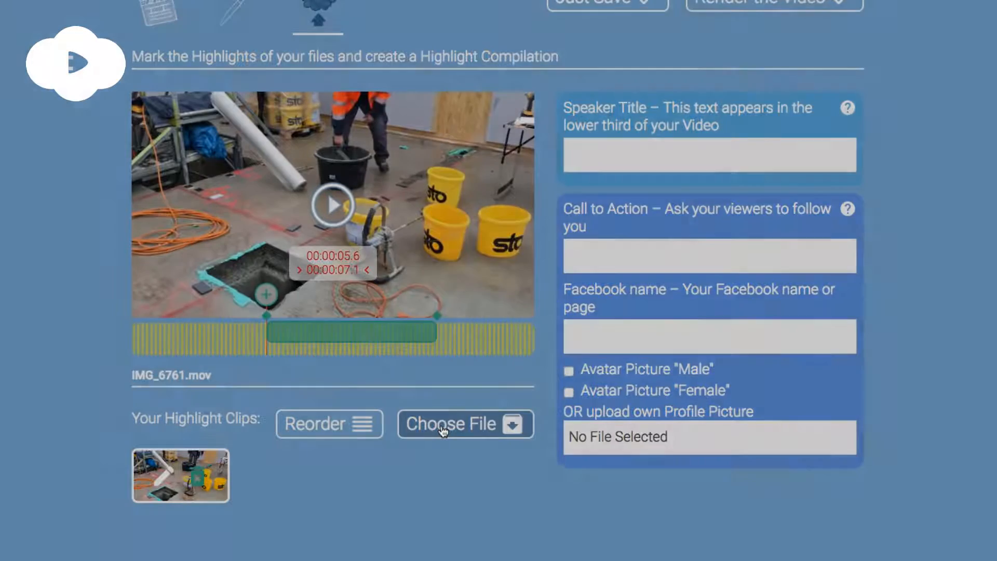
# - Load the 44.5 s _Innenwände_Obergeschoss.mov video as the second source
pyautogui.click(465, 424)
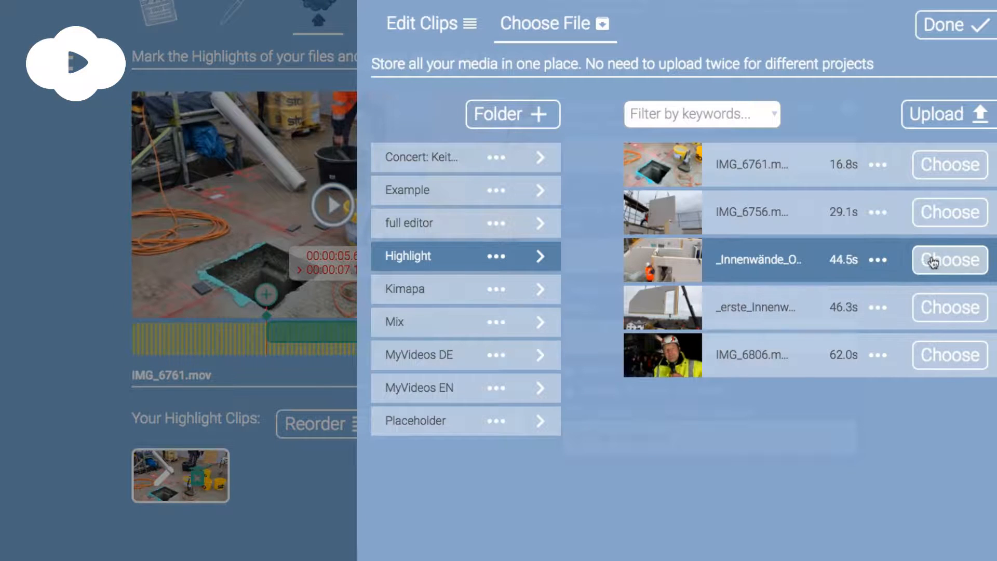
pyautogui.click(948, 260)
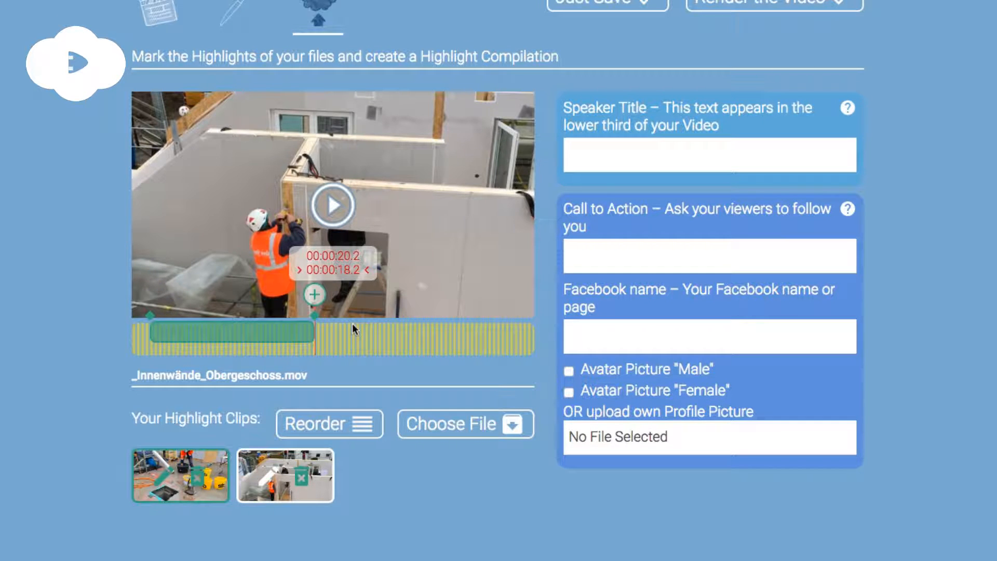
pyautogui.moveTo(366, 339)
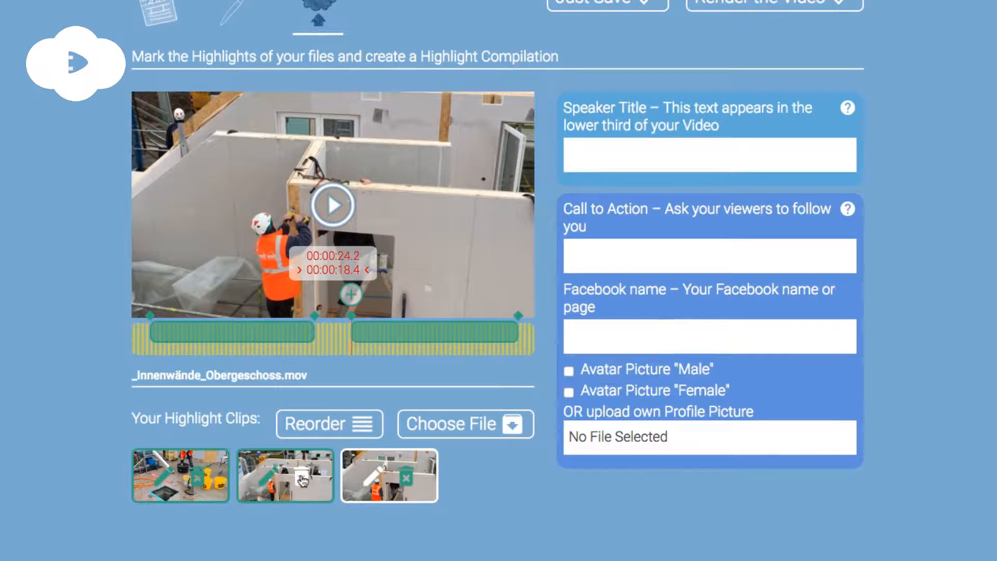
# - Delete the 18.2–20.2 s Innenwände clip and reselect the first highlight clip
pyautogui.click(301, 478)
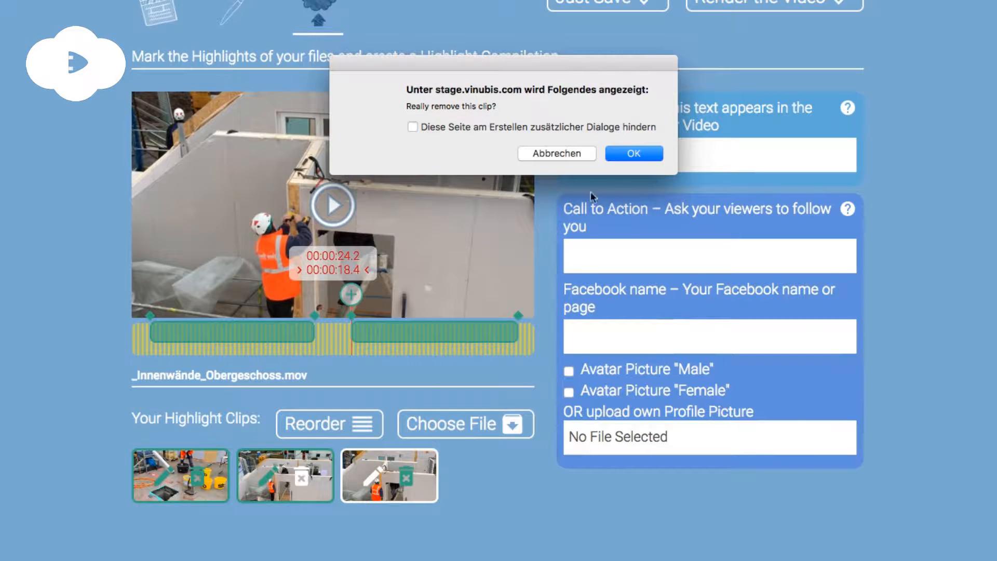
pyautogui.click(632, 154)
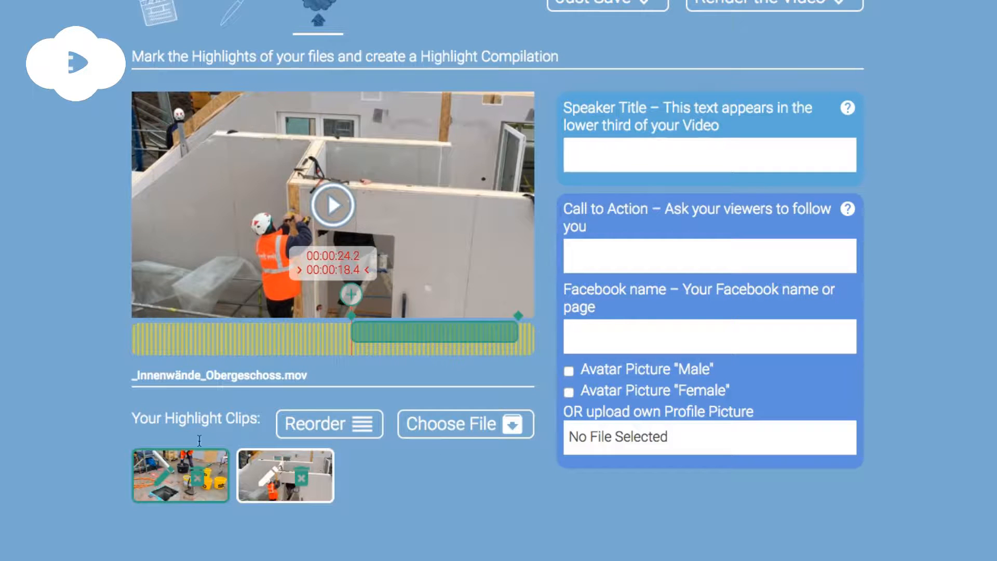
pyautogui.click(180, 476)
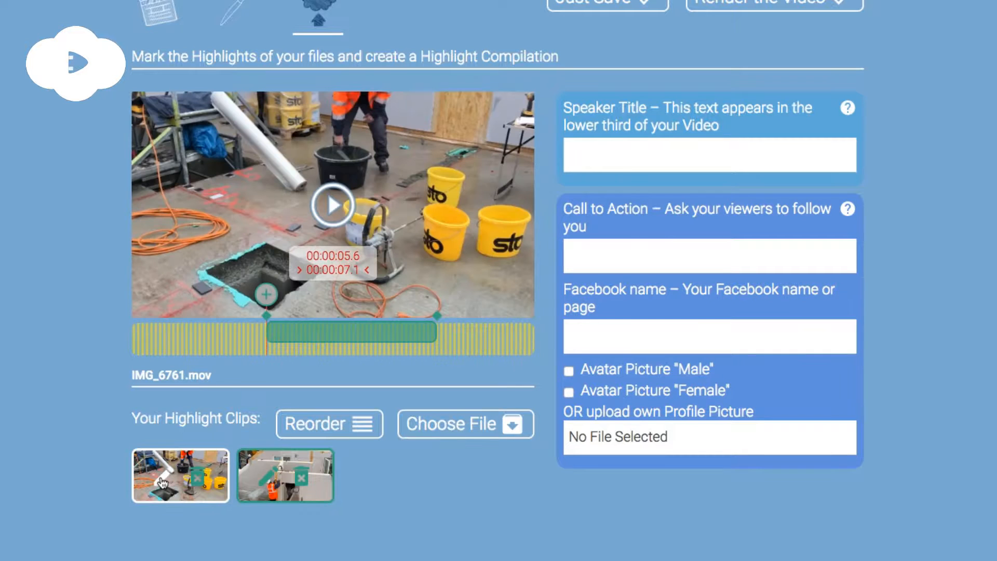